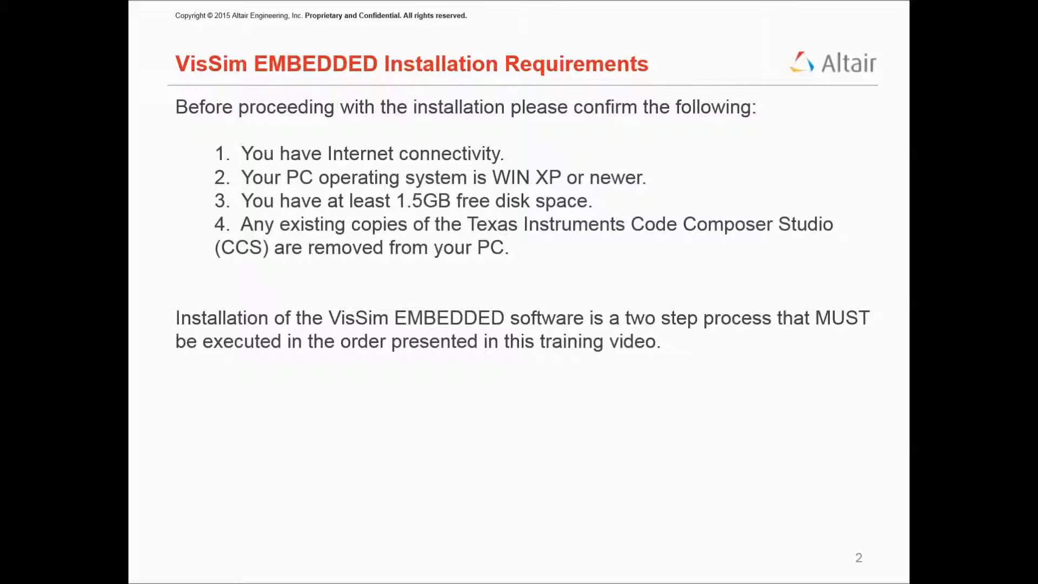
# - Request the CCS 6.1.0 Windows offline installer and review the TI export approval form
pyautogui.press('Right')
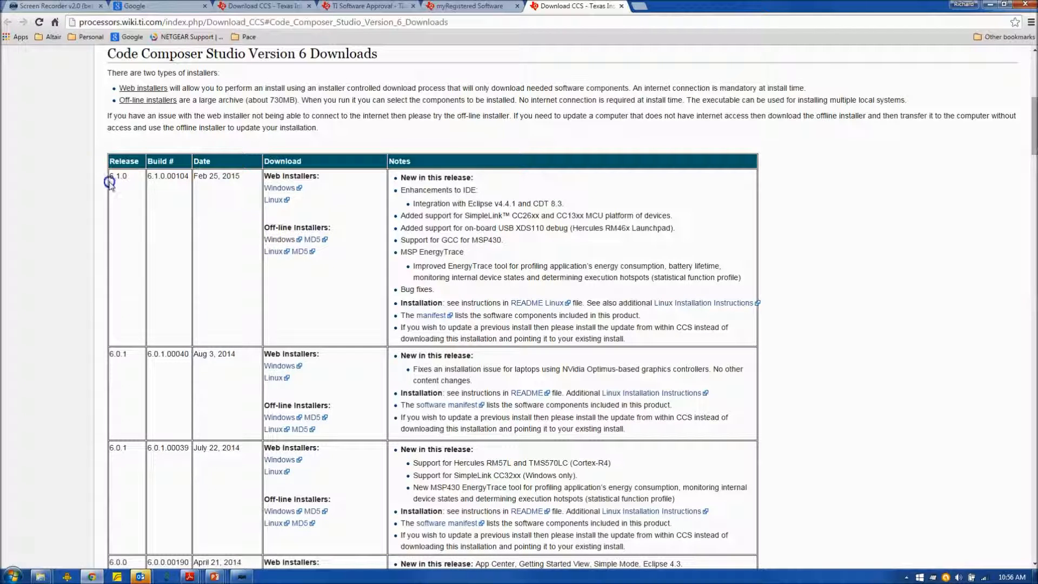
pyautogui.moveTo(278, 239)
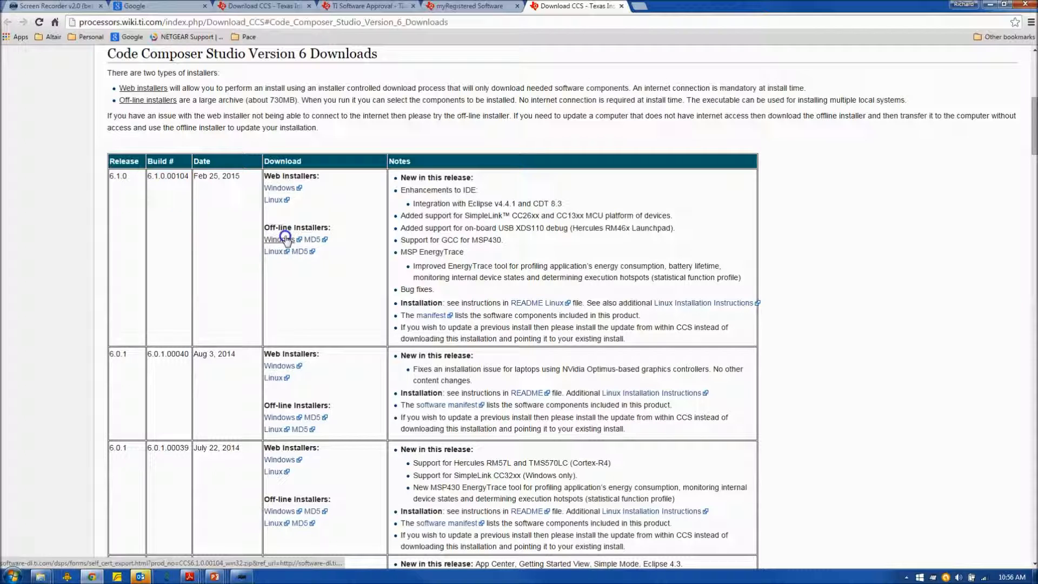
pyautogui.click(277, 239)
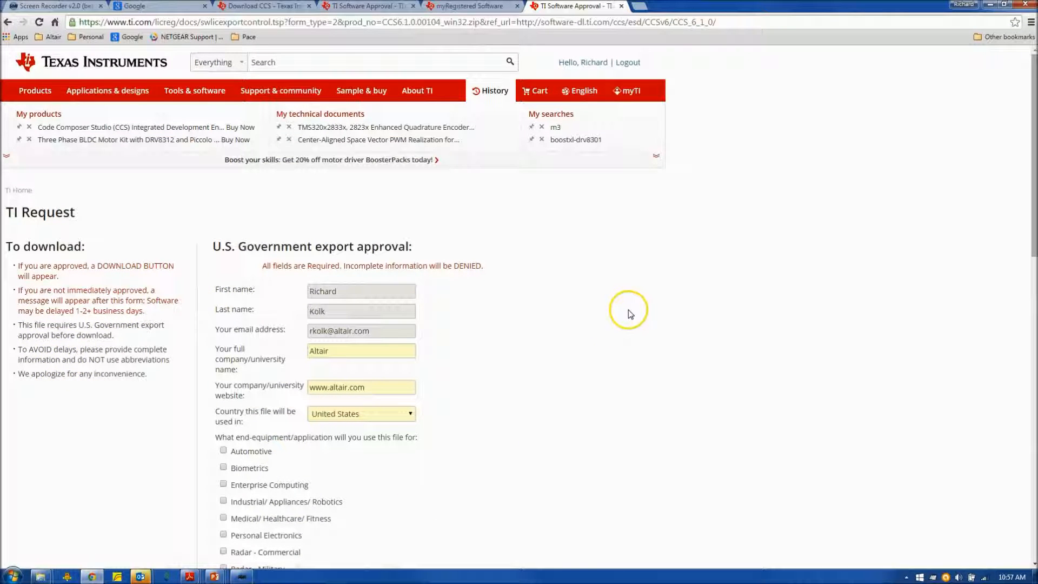
pyautogui.moveTo(625, 314)
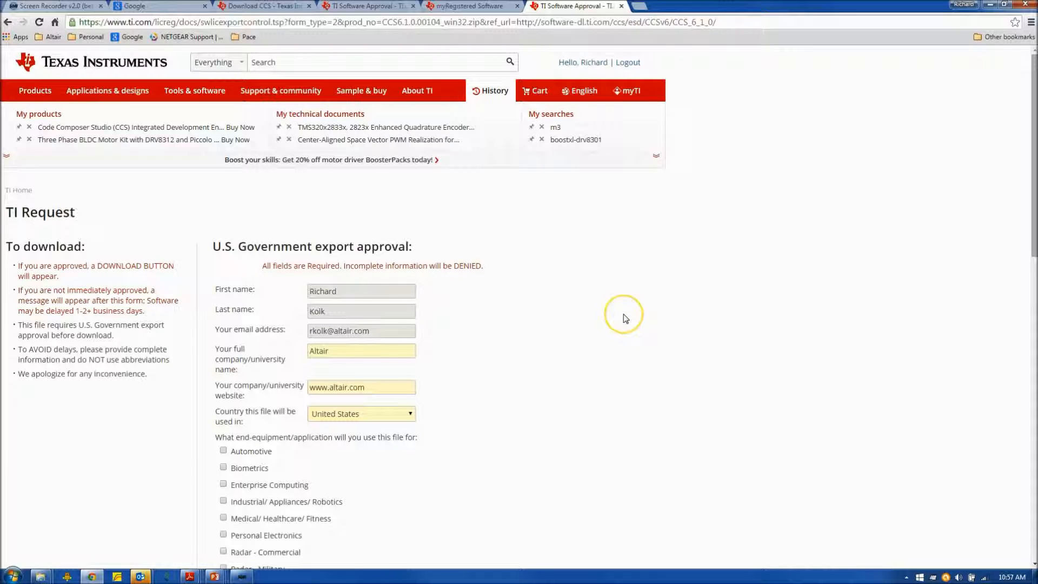
pyautogui.moveTo(583, 321)
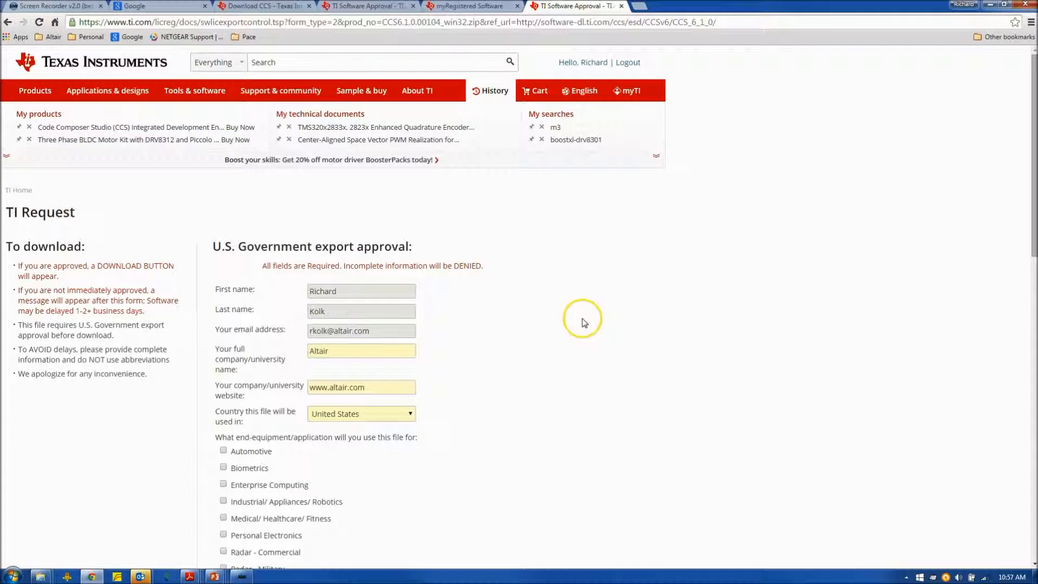
pyautogui.scroll(-3)
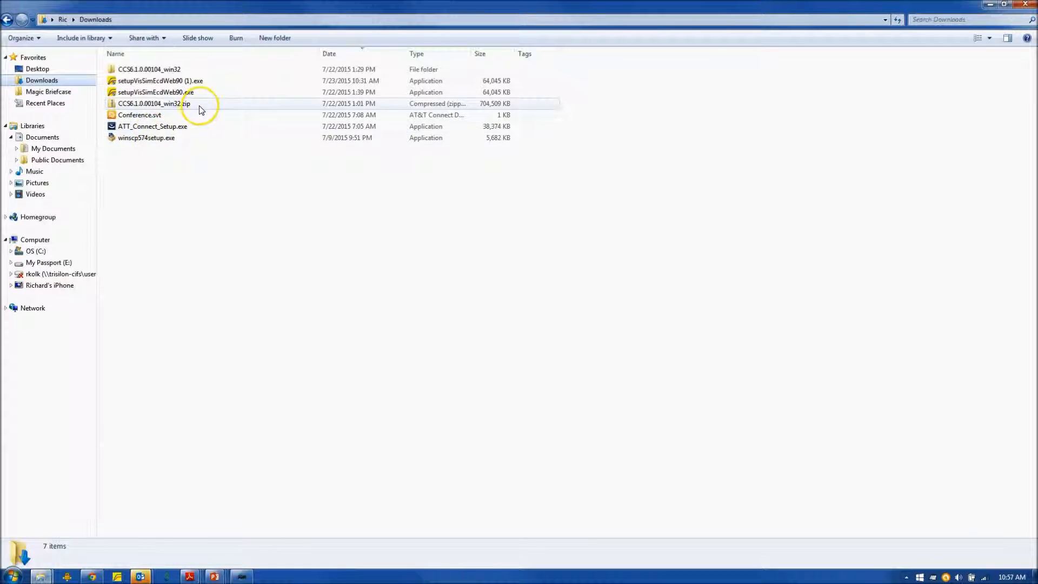
# - Run ccs_setup_6.1.0.00104.exe from CCS6.1.0.00104_win32.zip and choose Extract all
pyautogui.click(154, 103)
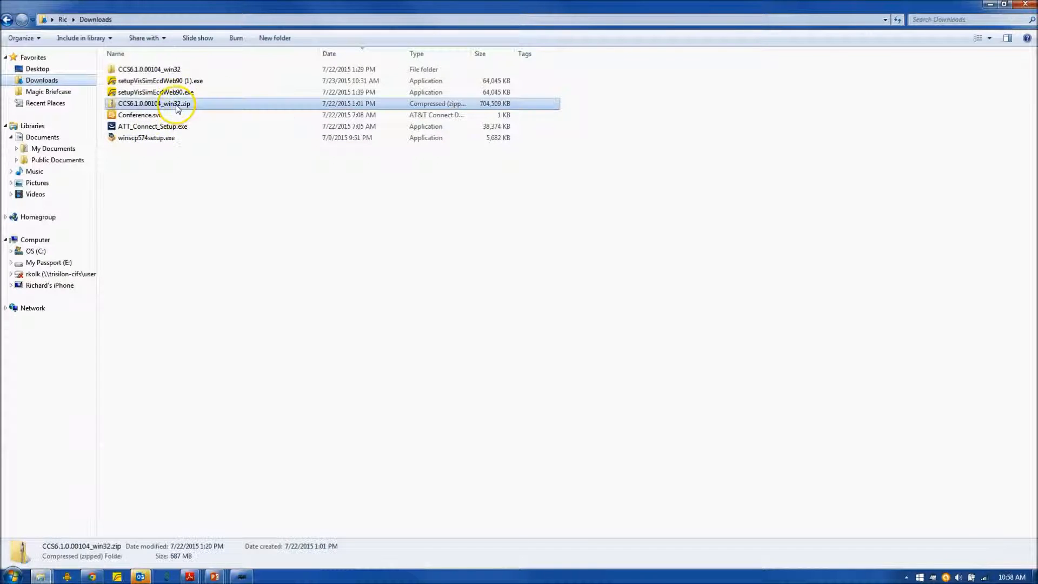
pyautogui.doubleClick(155, 103)
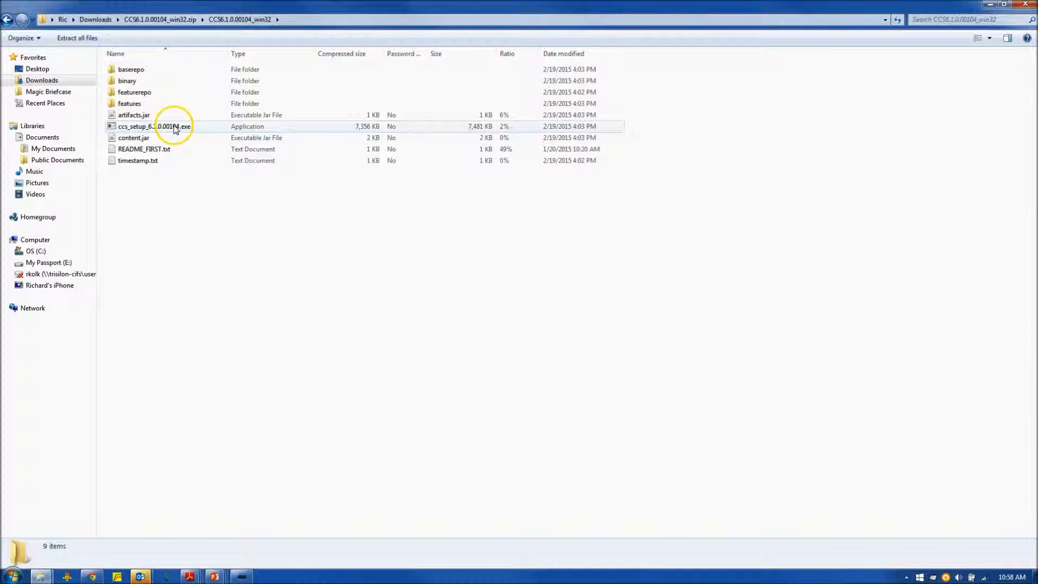
pyautogui.click(154, 126)
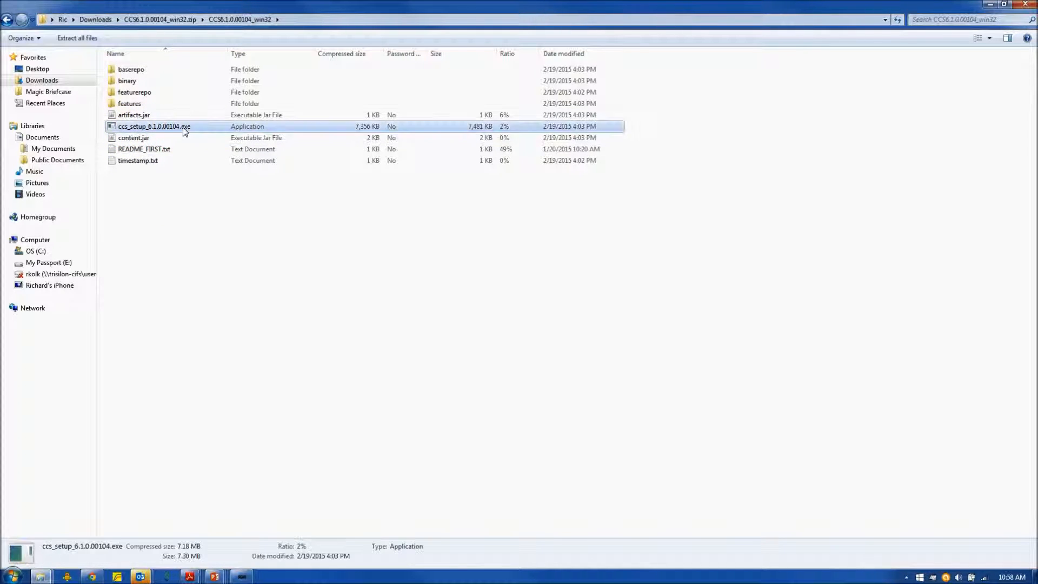
pyautogui.doubleClick(154, 126)
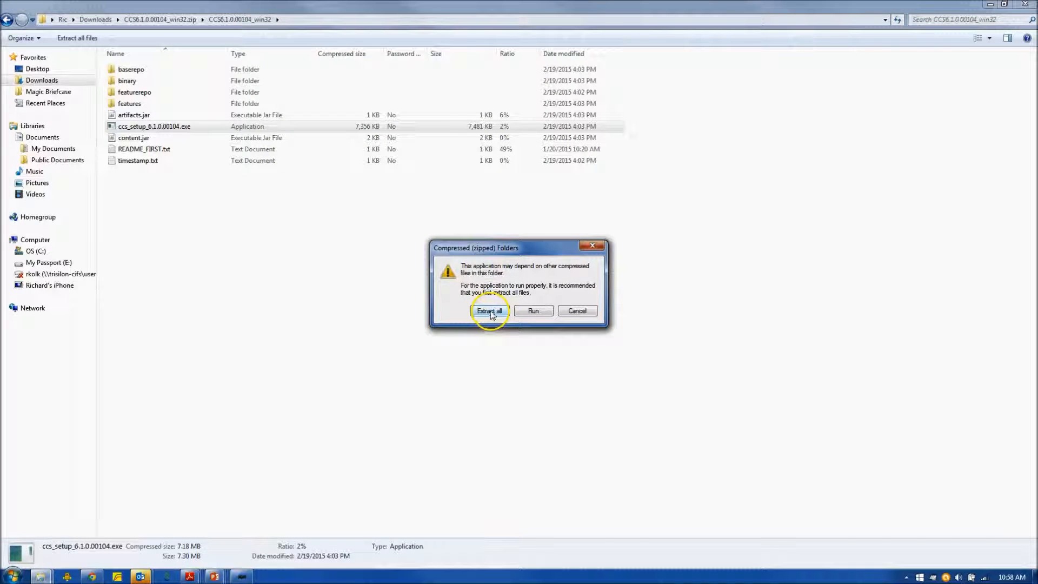
pyautogui.click(489, 311)
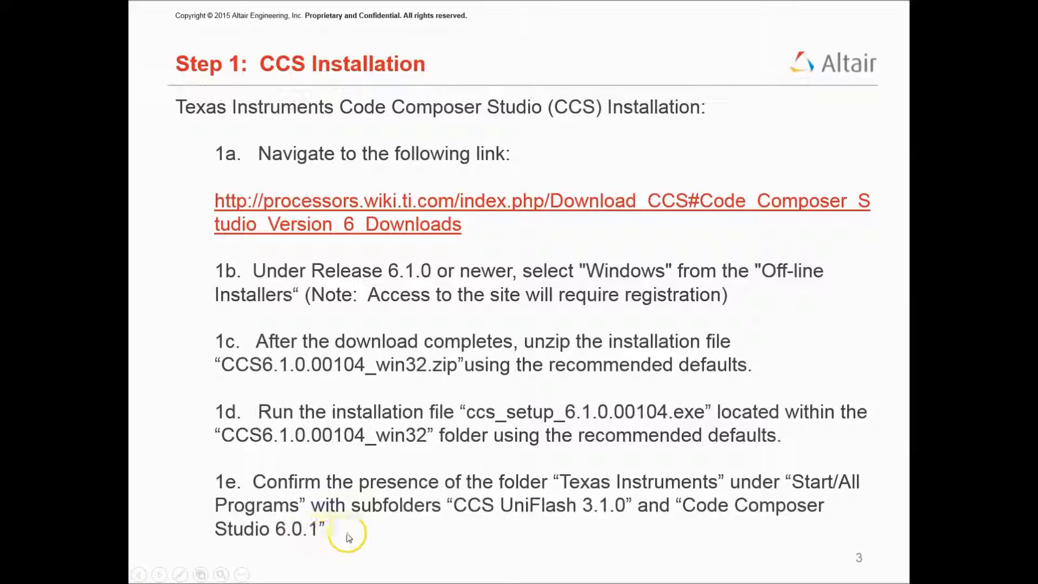
pyautogui.moveTo(357, 533)
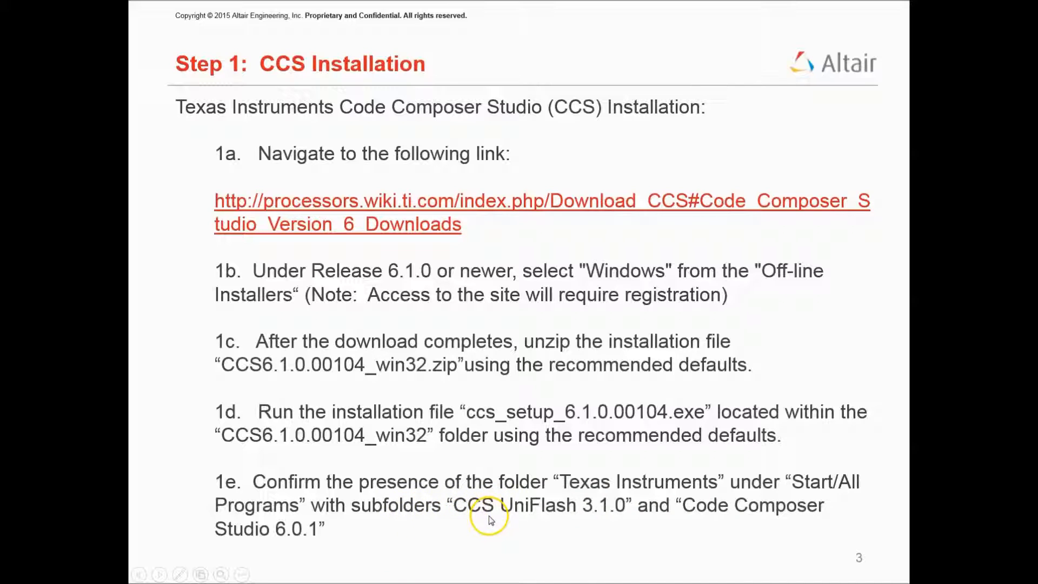
pyautogui.moveTo(625, 523)
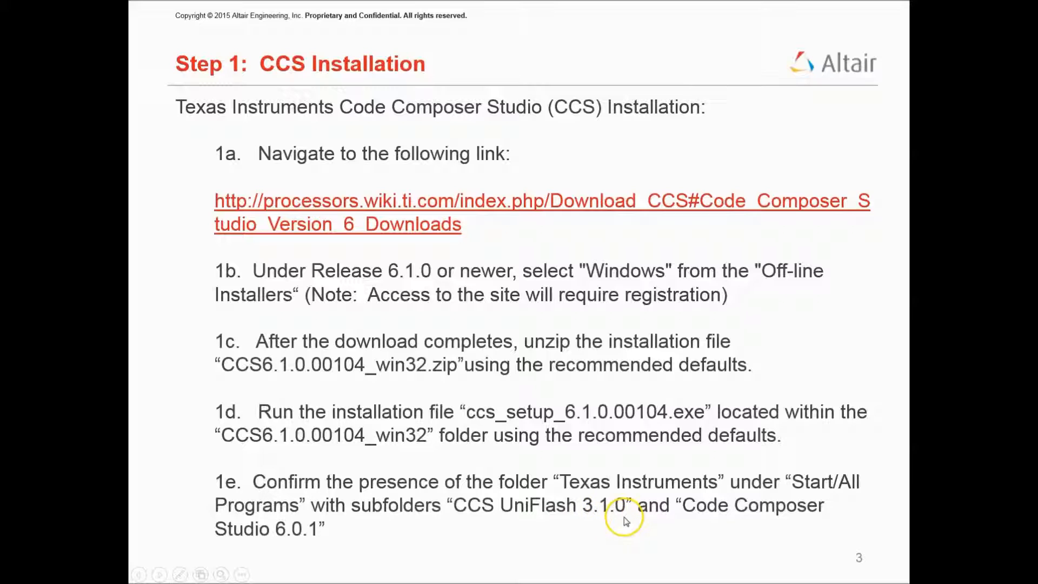
pyautogui.moveTo(353, 552)
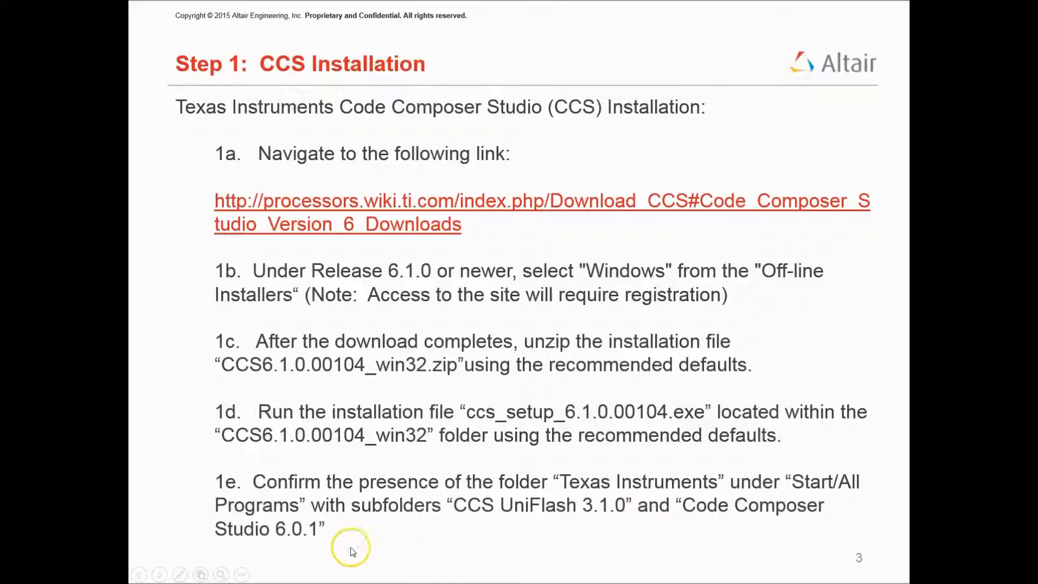
pyautogui.moveTo(56, 560)
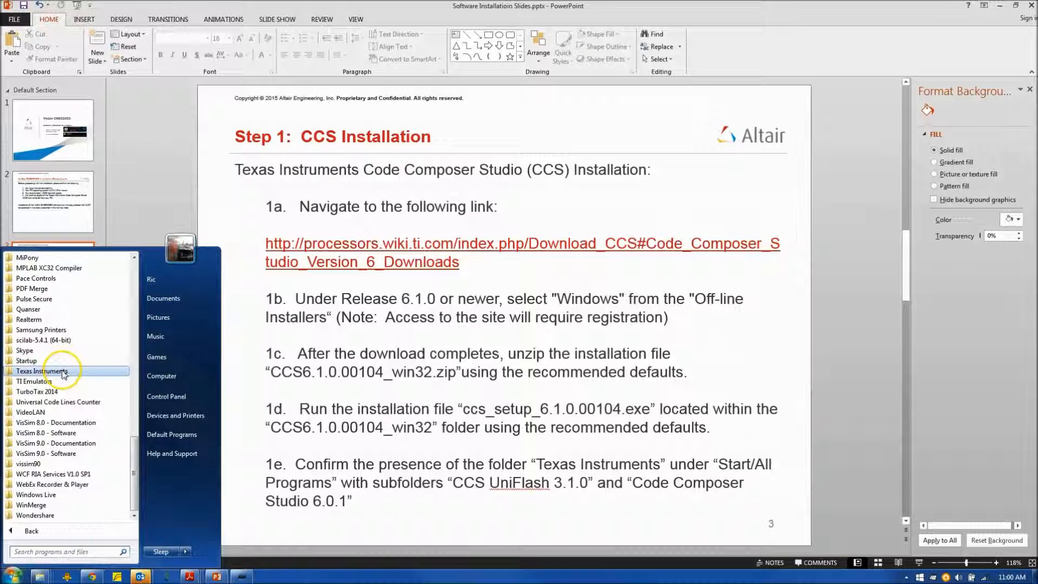
# - Check the Texas Instruments folder in Start > All Programs to confirm CCS installed
pyautogui.click(41, 371)
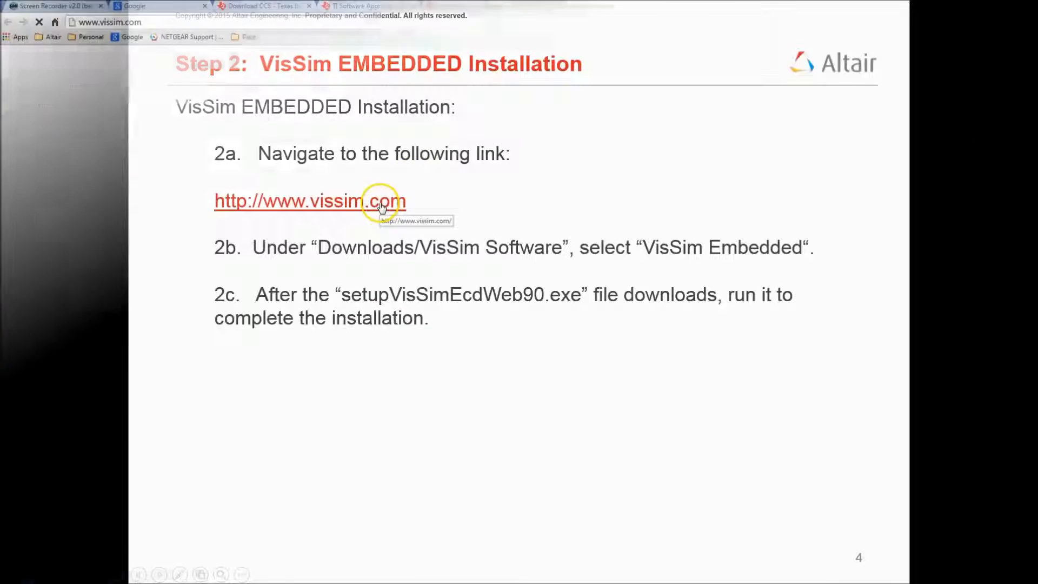
# - Reach VisSim Software Downloads on vissim.com and download the VisSim Embedded installer
pyautogui.click(309, 201)
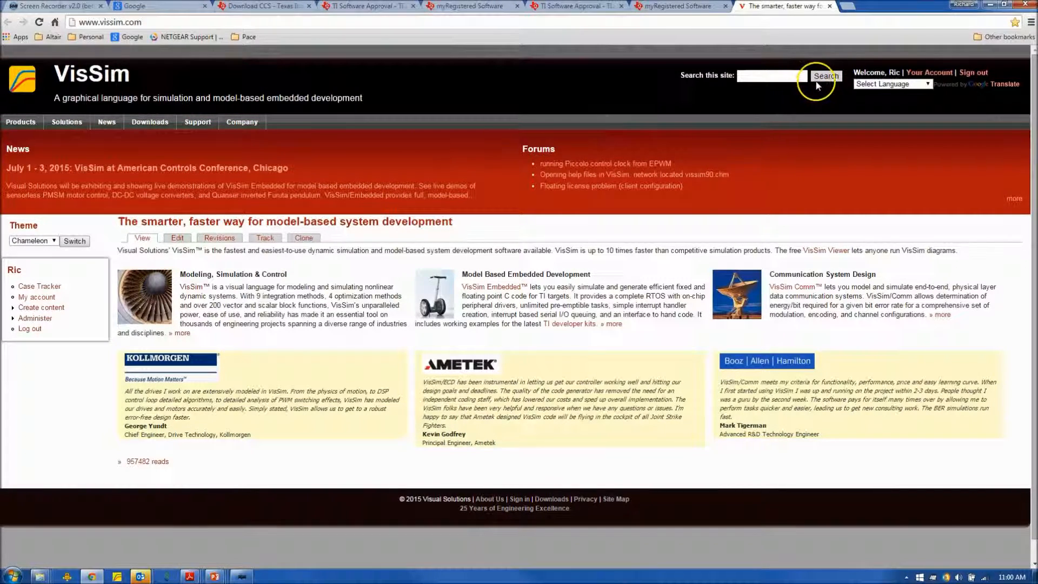
pyautogui.click(150, 122)
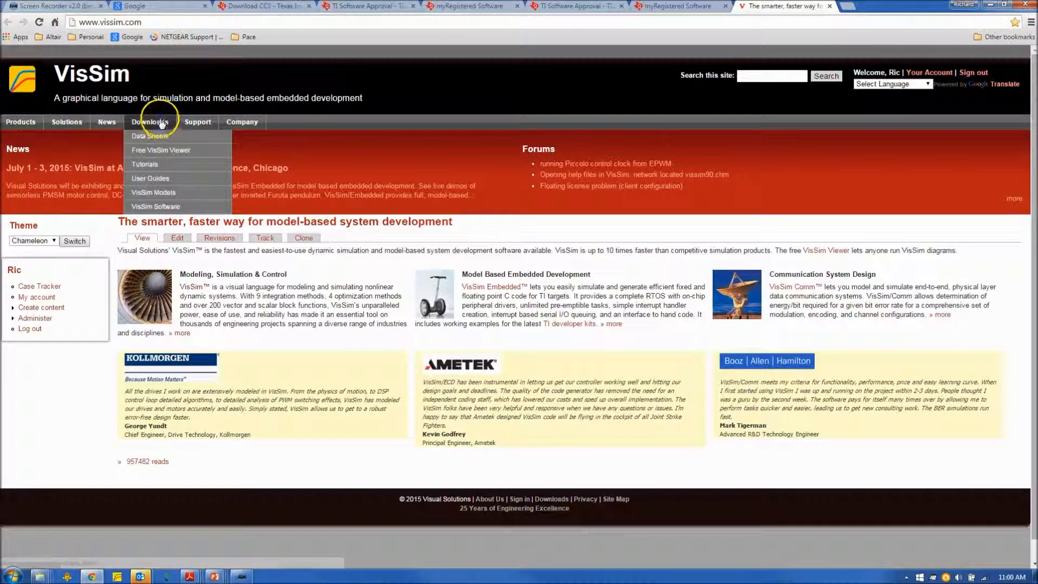
pyautogui.click(150, 122)
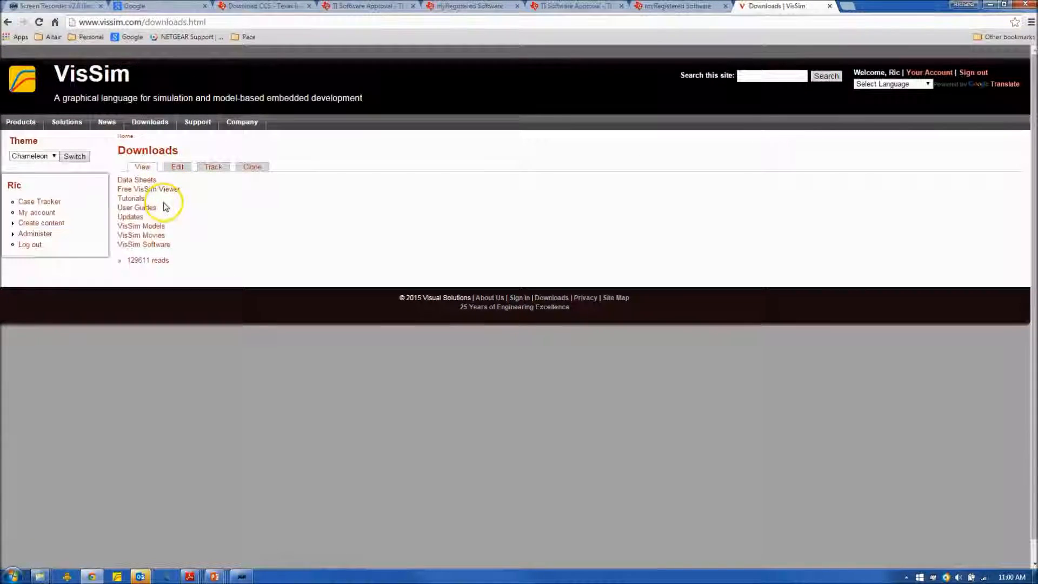
pyautogui.click(143, 245)
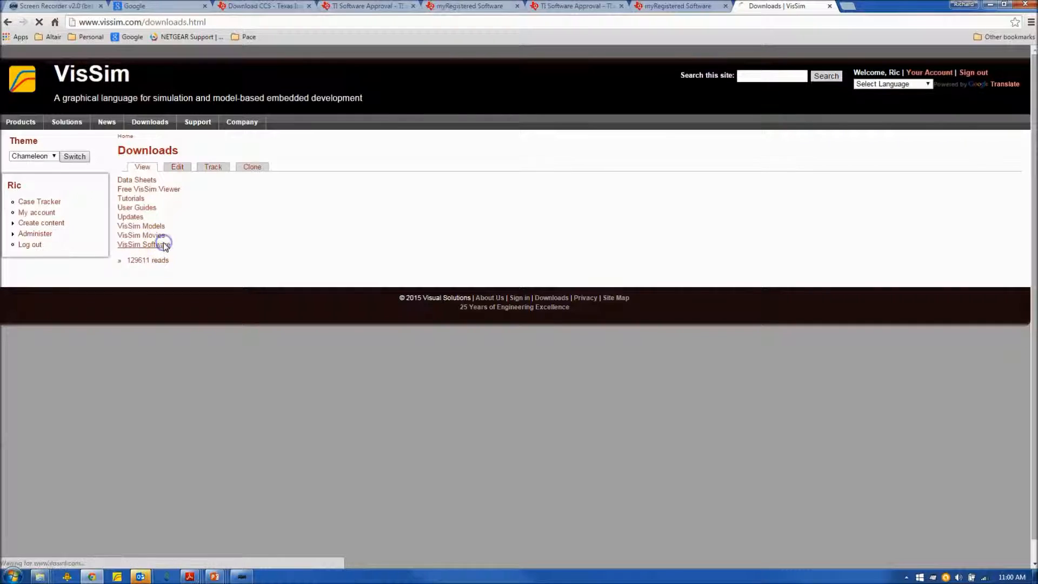
pyautogui.click(139, 244)
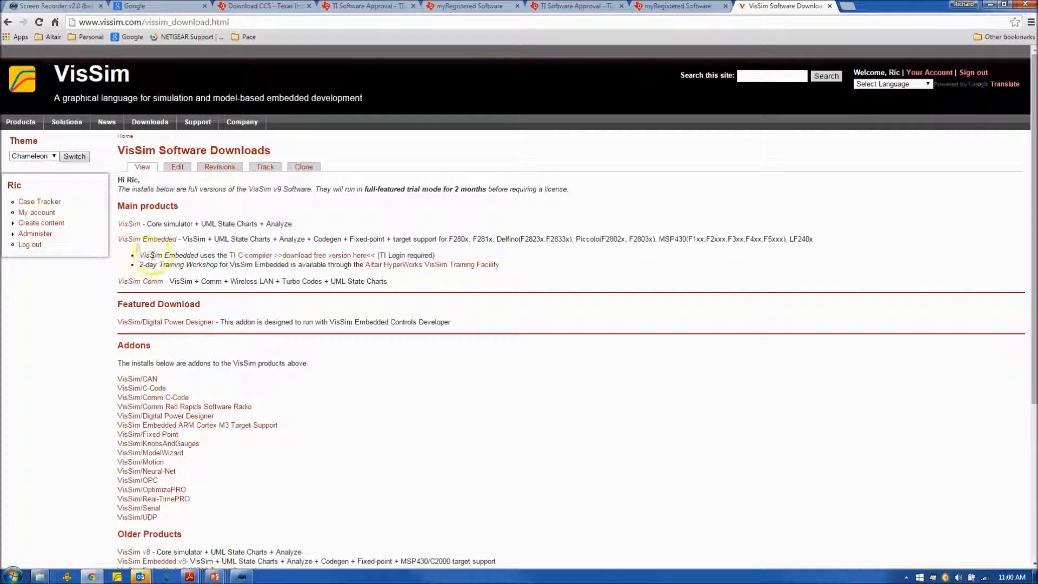
pyautogui.click(146, 239)
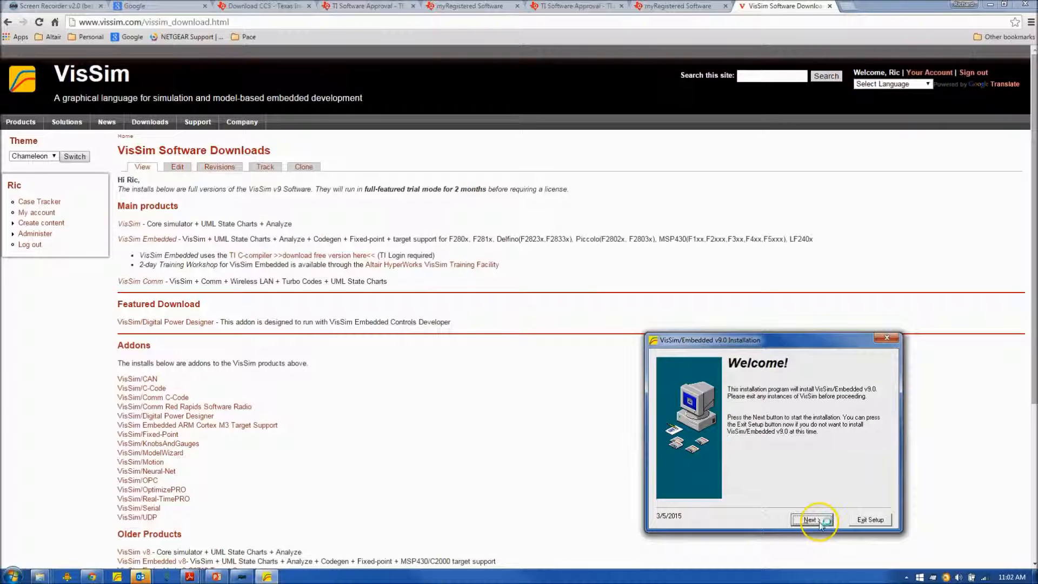
# - Run the VisSim/Embedded v9.0 installer, accepting the DLL Block Wizard notice and desktop icon prompt
pyautogui.click(812, 519)
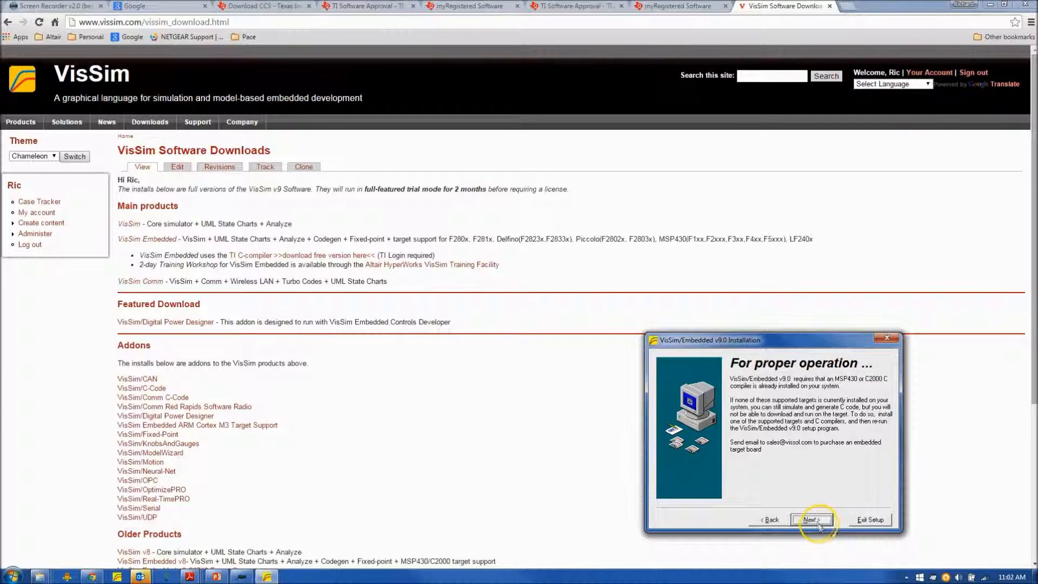
pyautogui.click(812, 519)
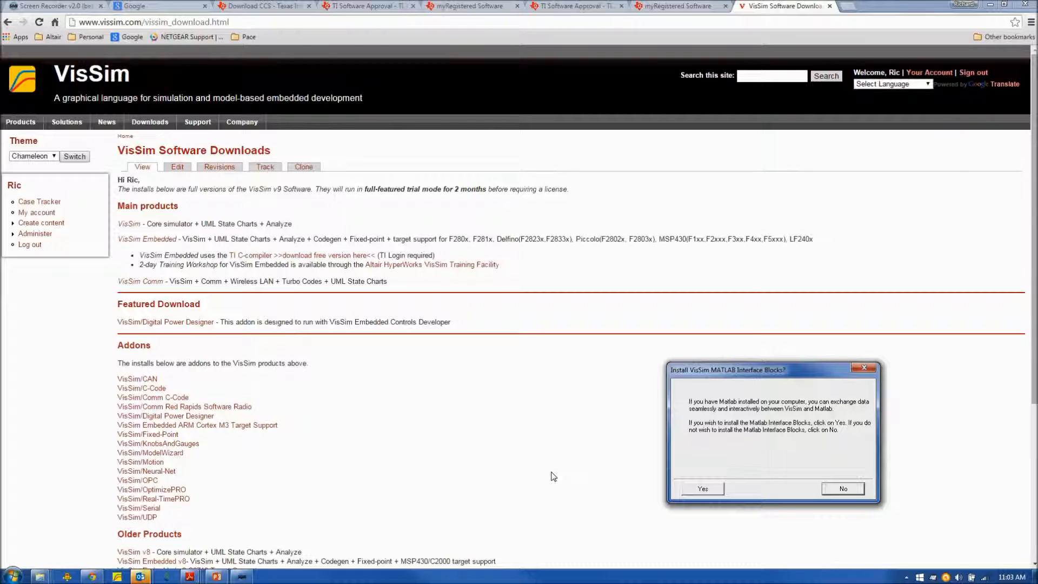
pyautogui.moveTo(550, 478)
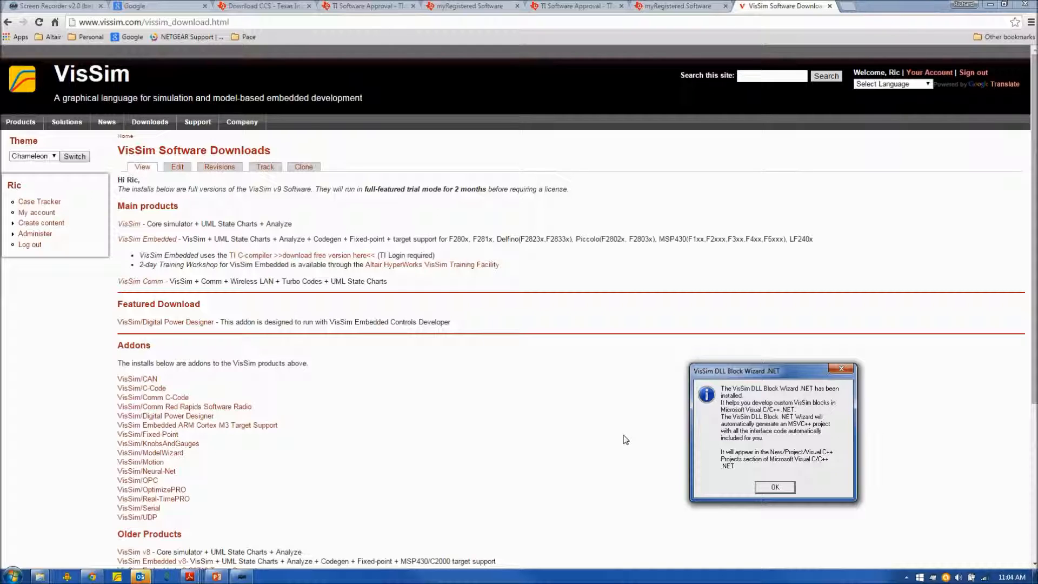
pyautogui.click(773, 486)
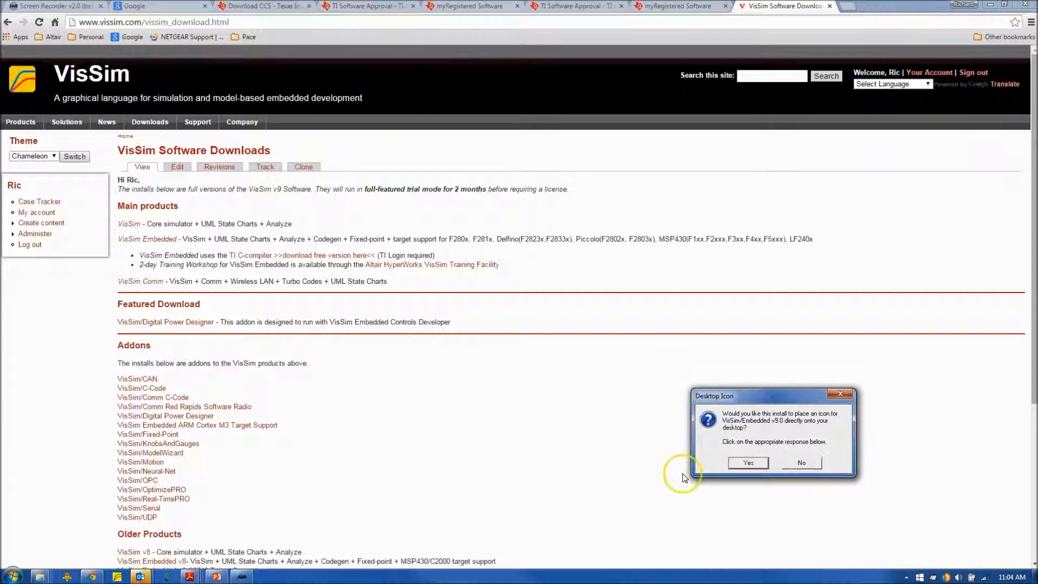
pyautogui.click(747, 463)
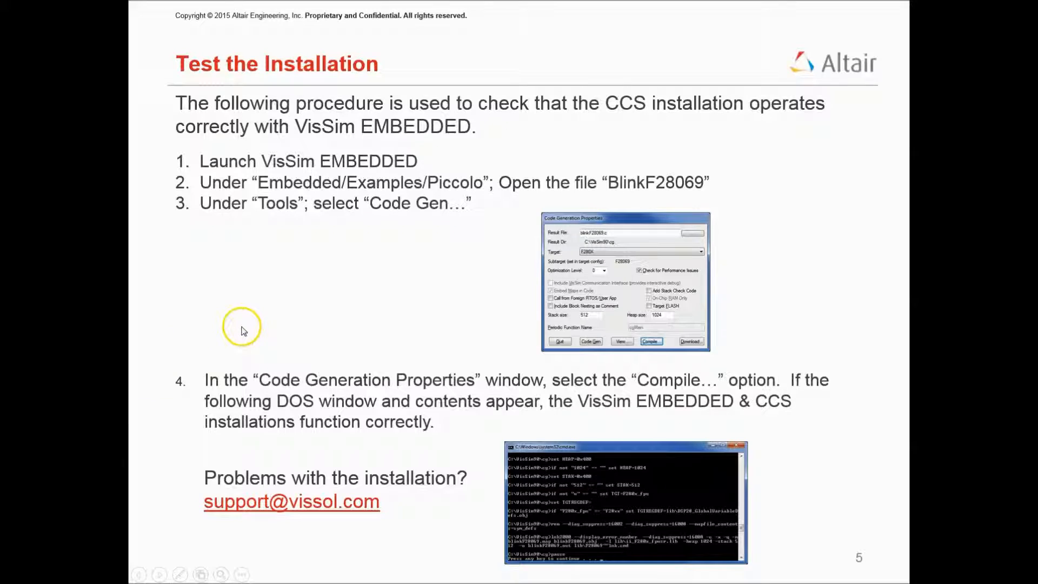
pyautogui.moveTo(242, 330)
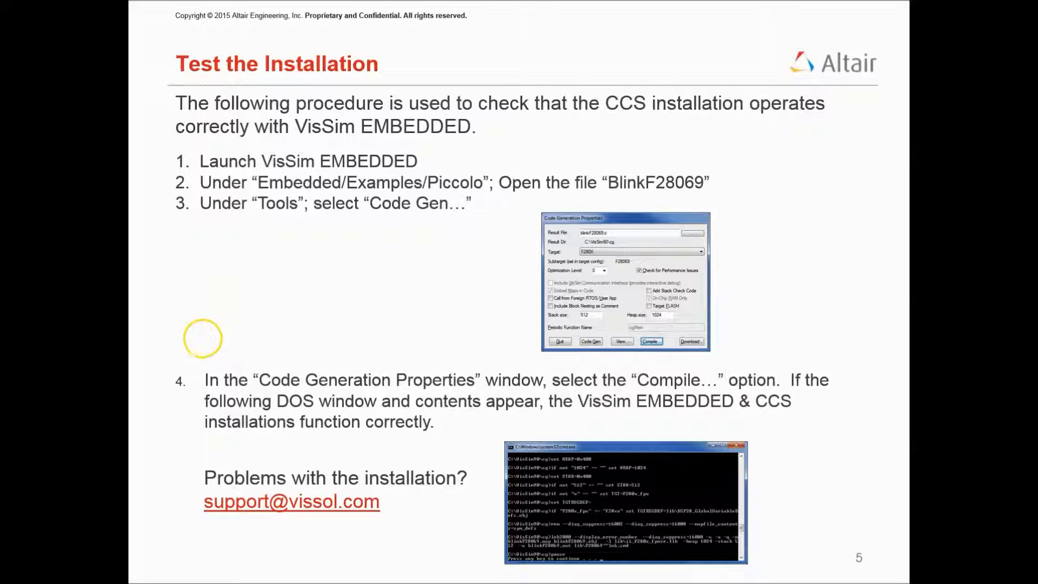
pyautogui.moveTo(242, 270)
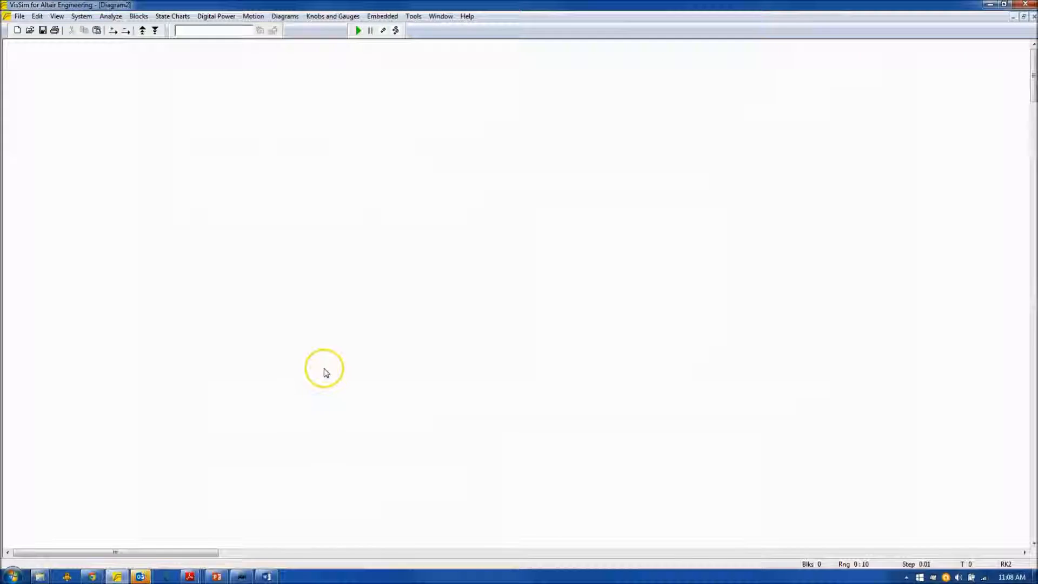
pyautogui.moveTo(101, 192)
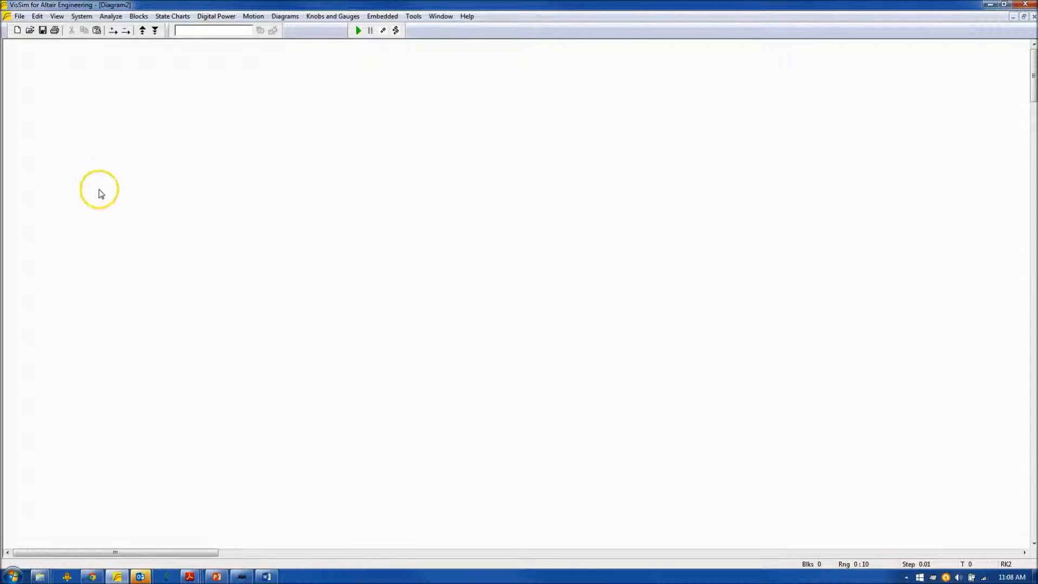
pyautogui.moveTo(362, 109)
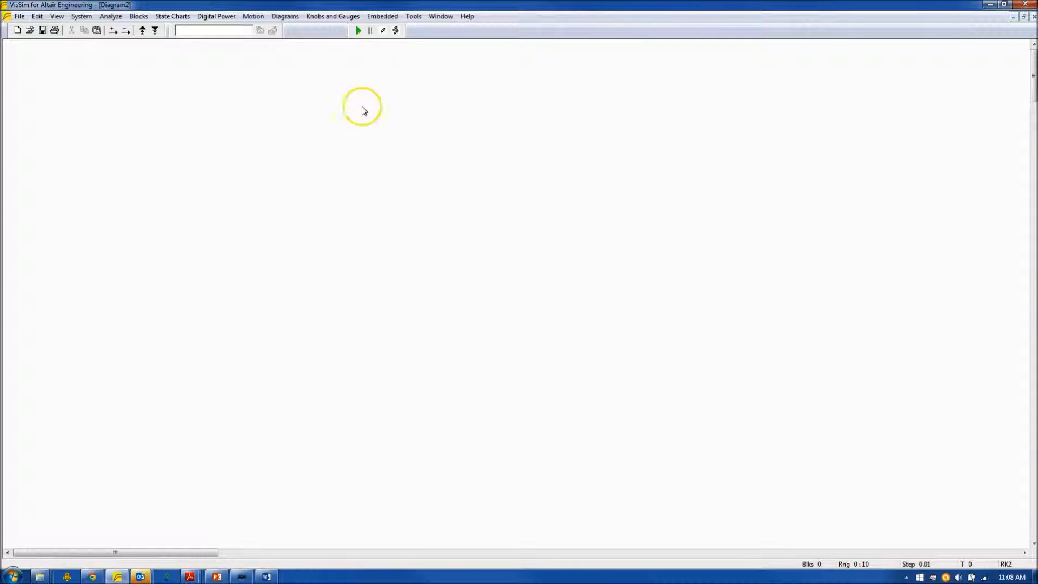
# - Load the blinkF28069 Piccolo example diagram from Embedded > Examples
pyautogui.click(383, 16)
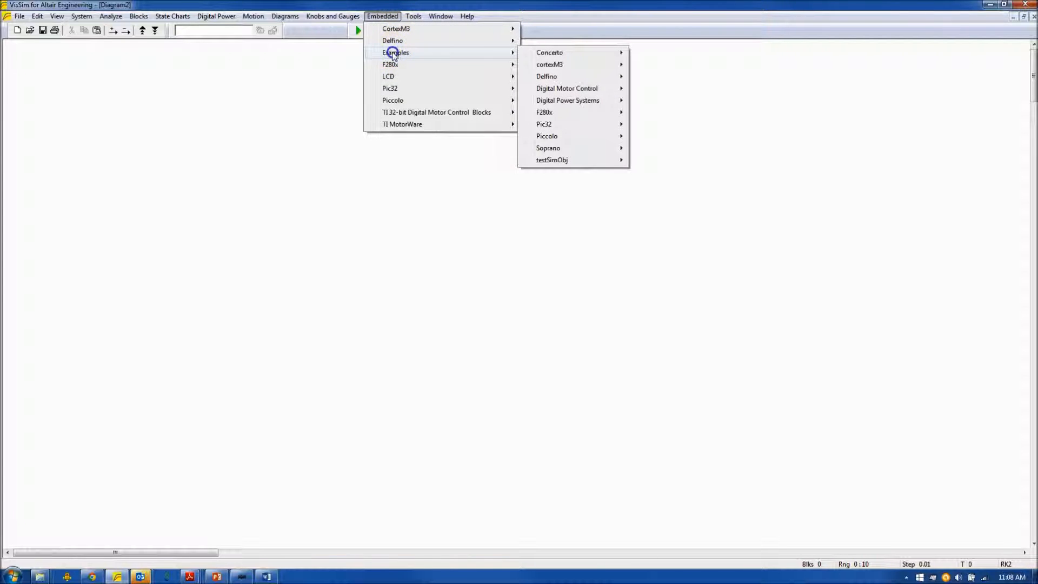
pyautogui.moveTo(573, 136)
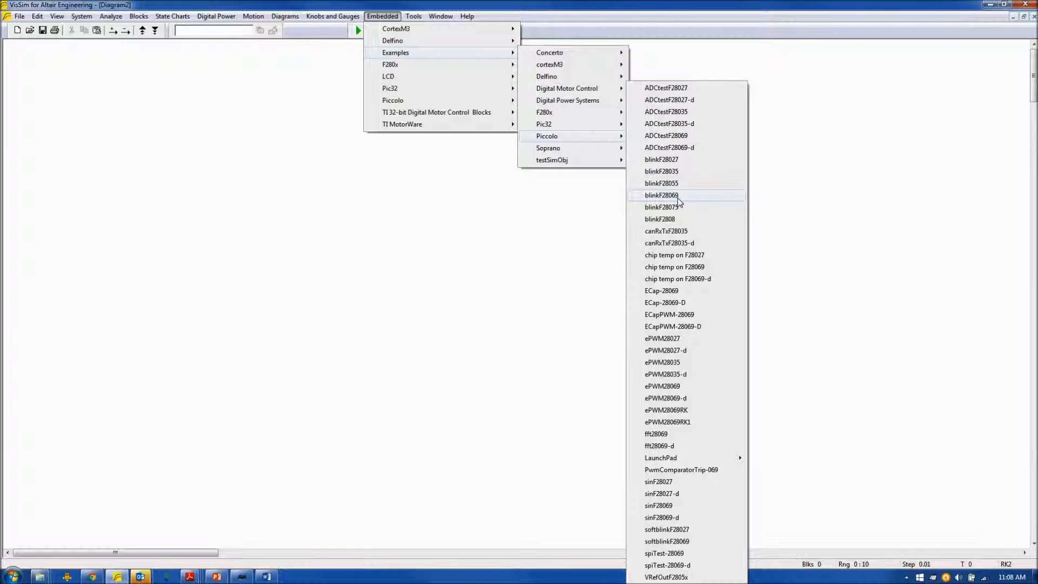
pyautogui.click(661, 194)
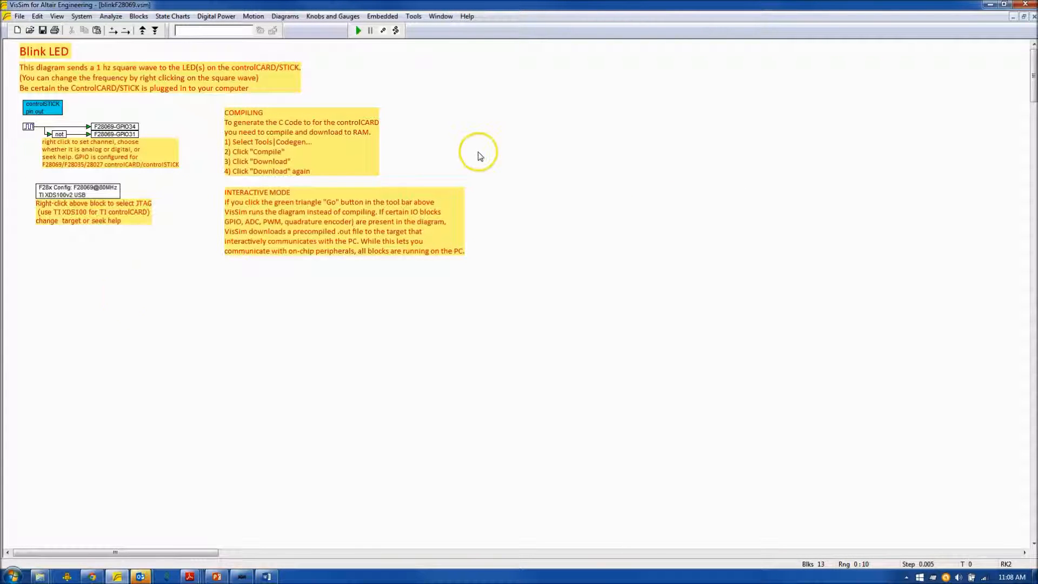
# - Compile blinkF28069.c for target F280X from Tools > Code Gen
pyautogui.click(413, 16)
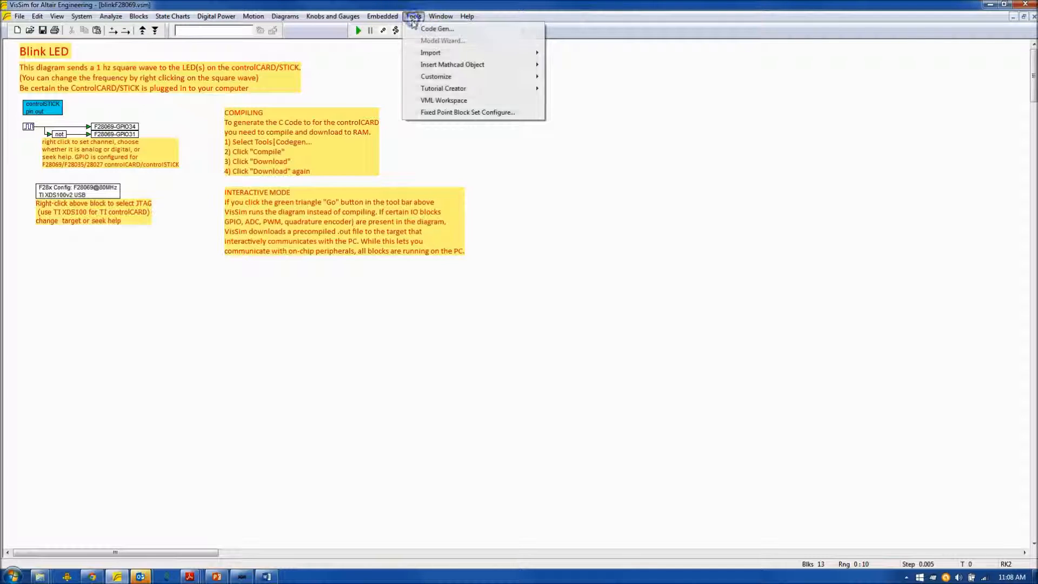
pyautogui.moveTo(436, 28)
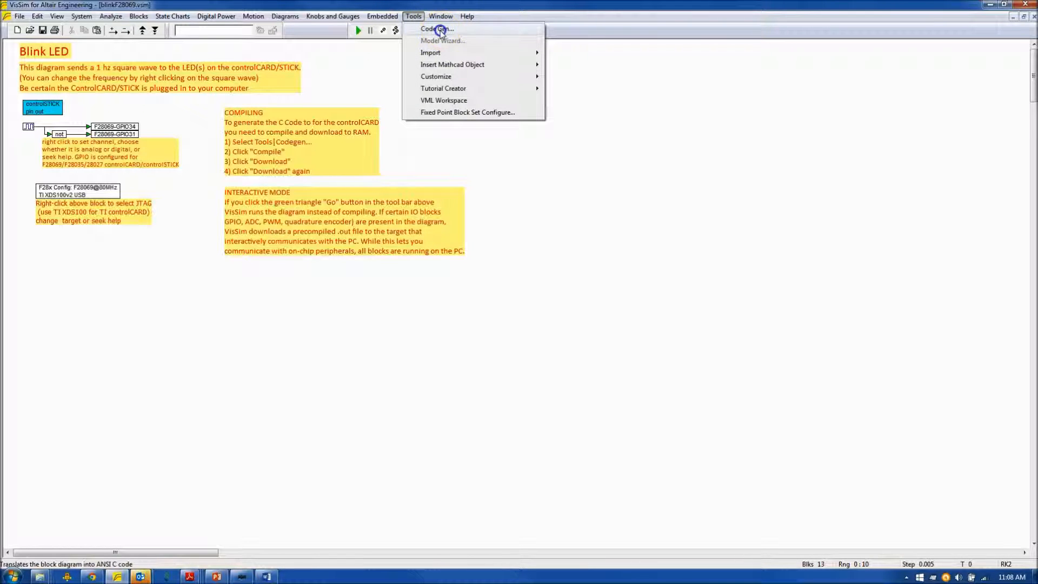
pyautogui.click(435, 29)
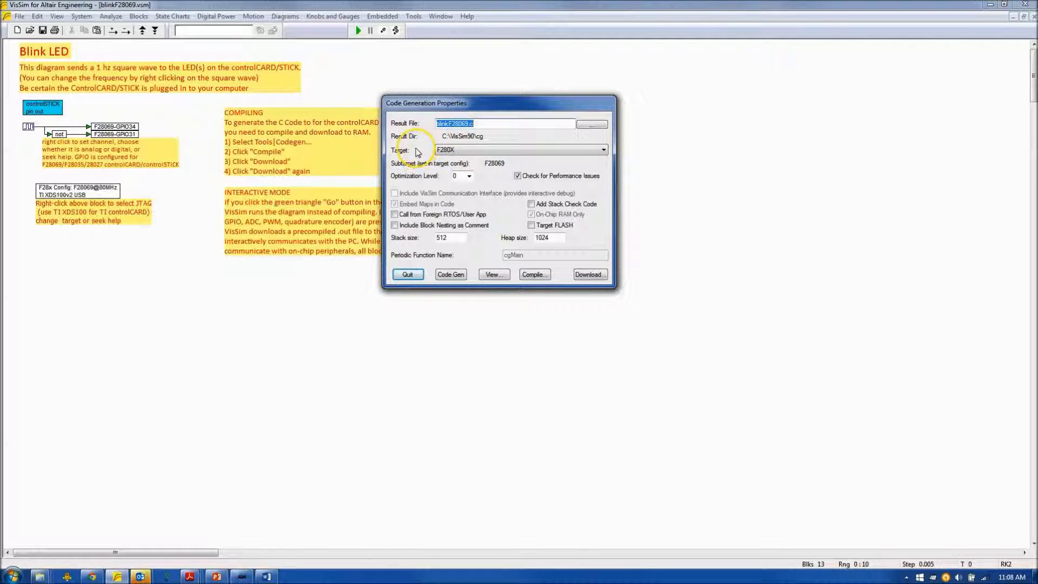
pyautogui.moveTo(474, 238)
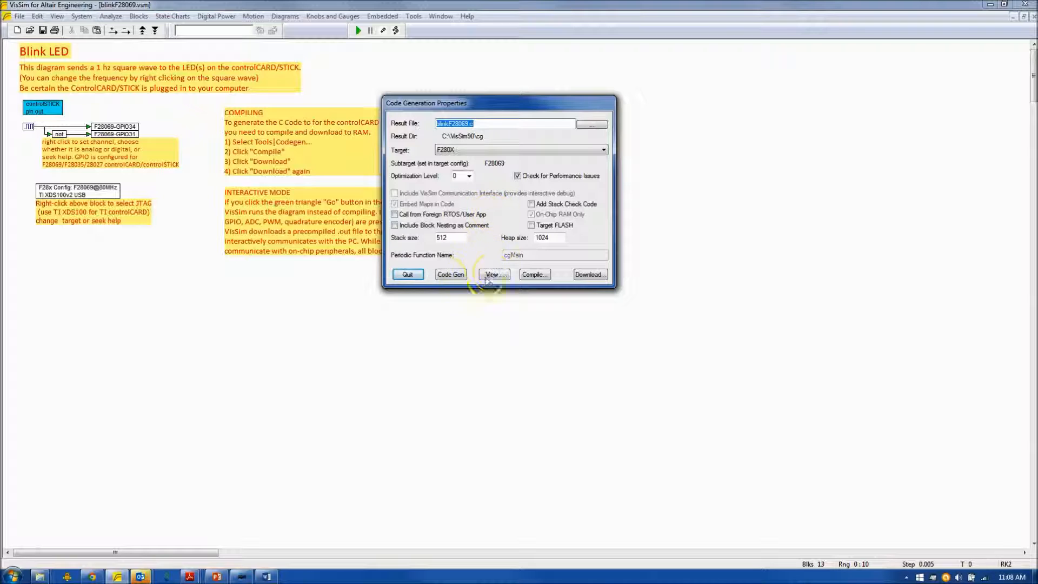
pyautogui.click(535, 275)
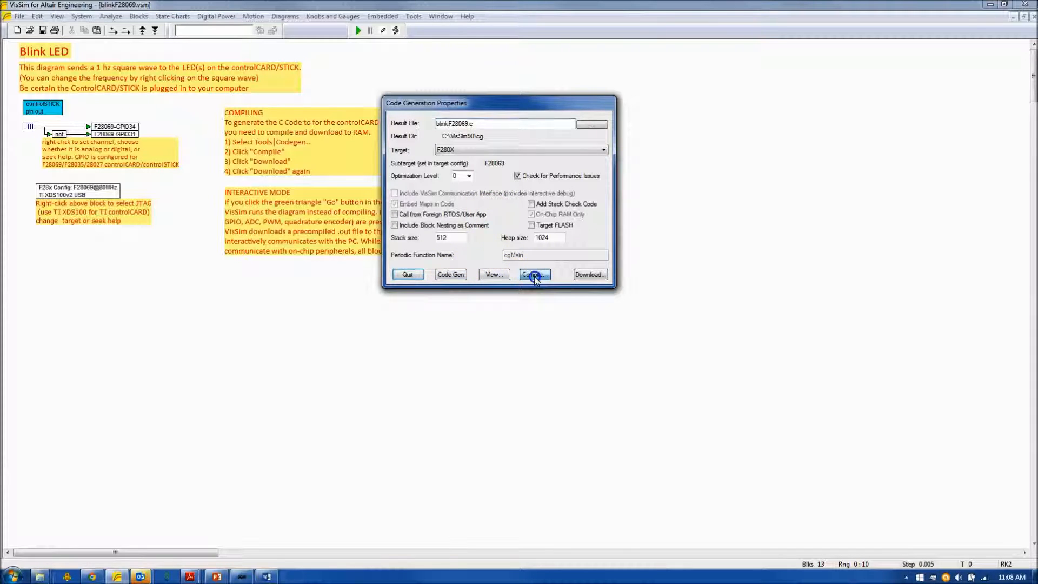
pyautogui.click(534, 274)
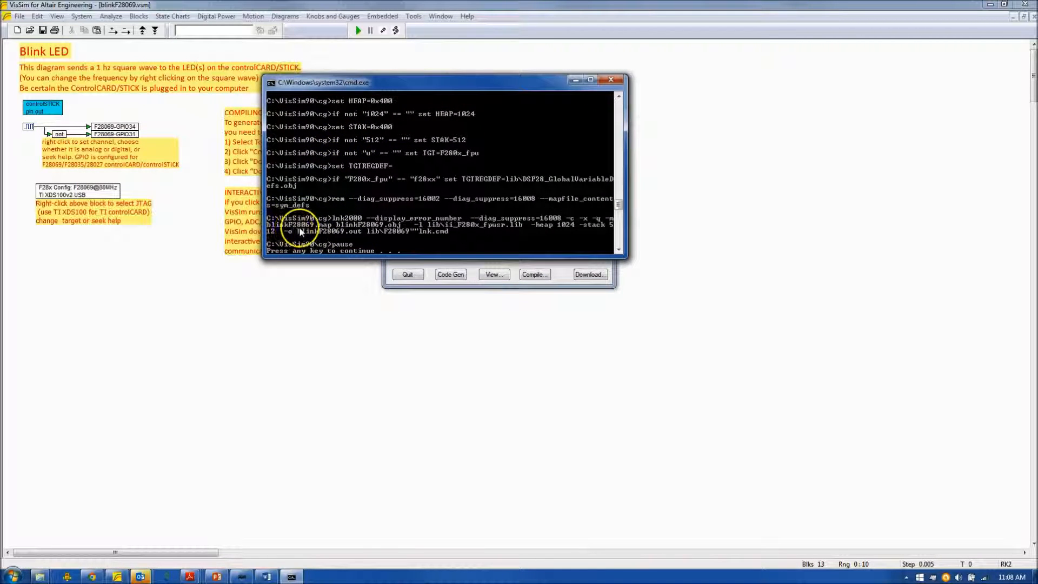
pyautogui.moveTo(343, 232)
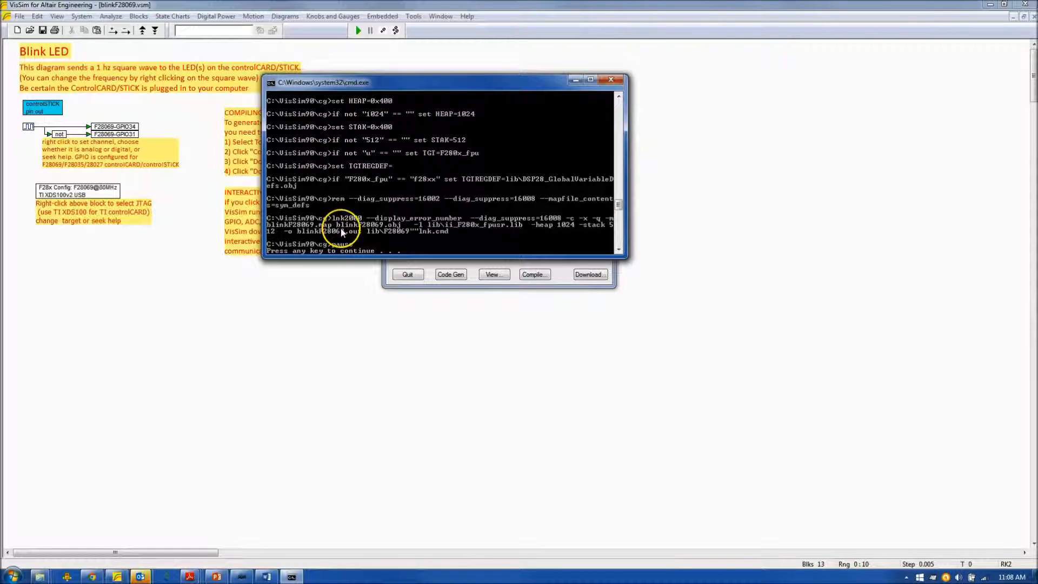
pyautogui.moveTo(306, 258)
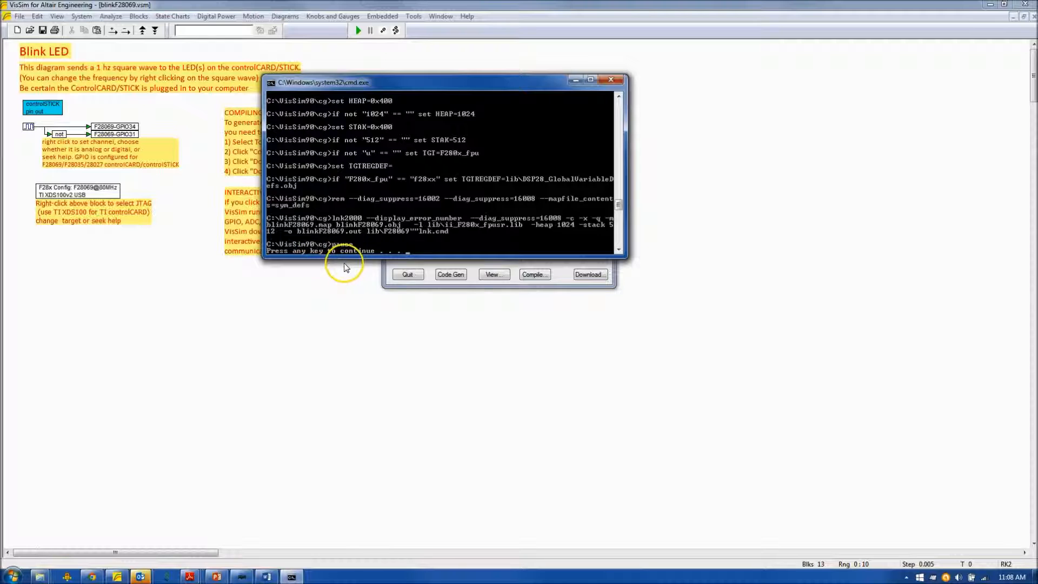
pyautogui.moveTo(300, 319)
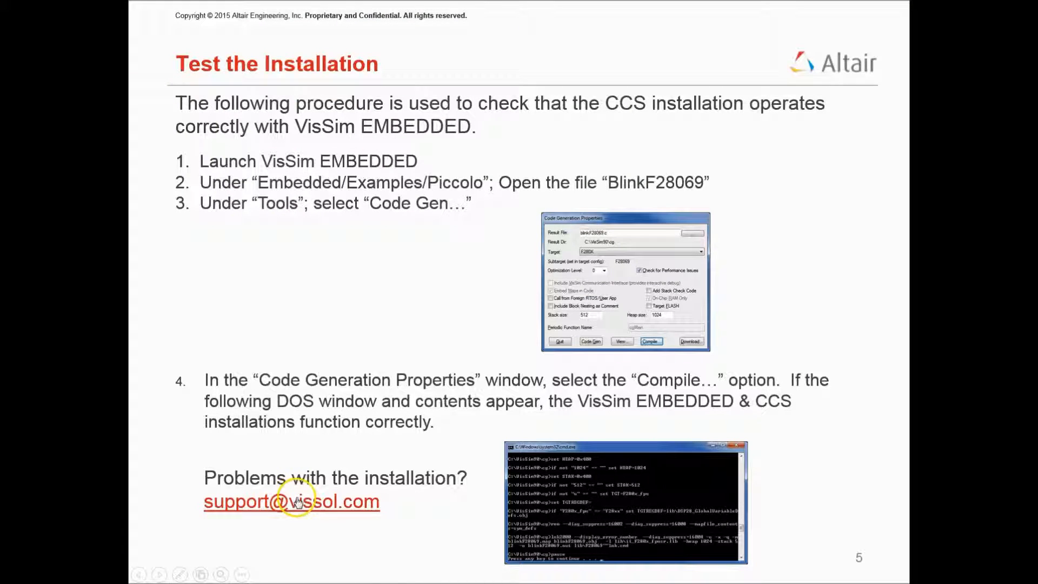
pyautogui.moveTo(306, 537)
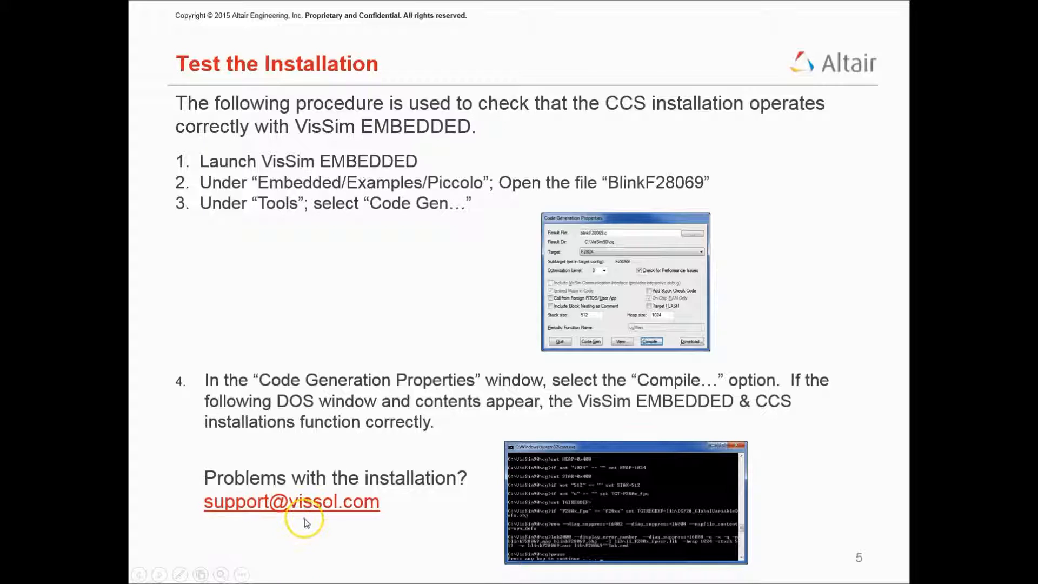
pyautogui.moveTo(407, 527)
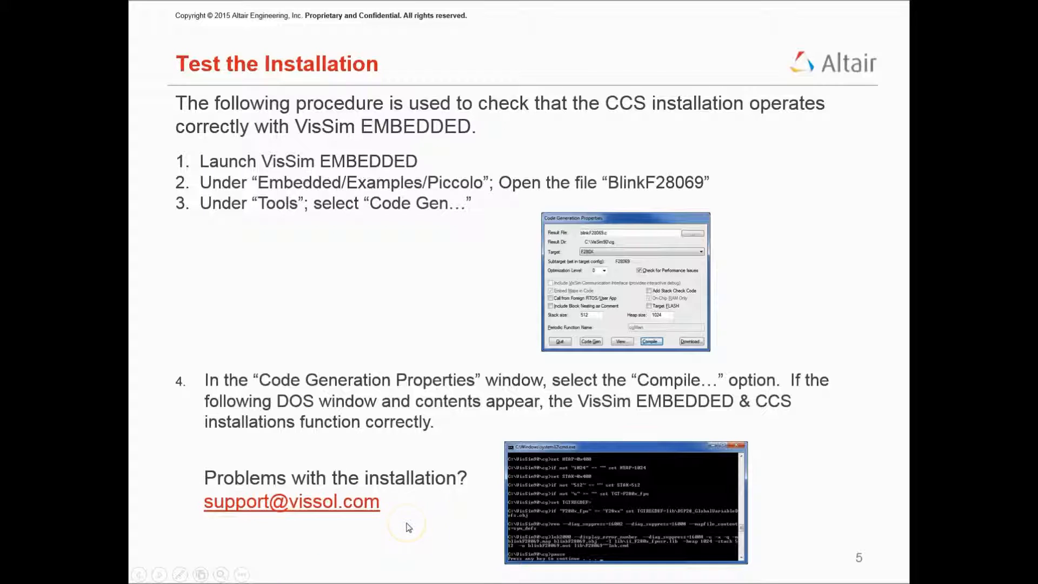
pyautogui.moveTo(443, 426)
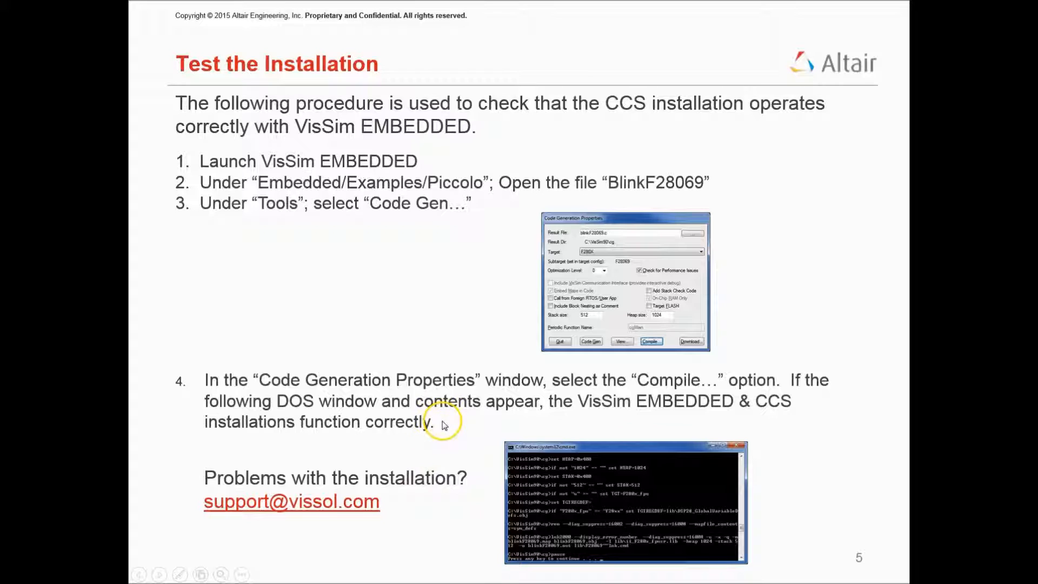